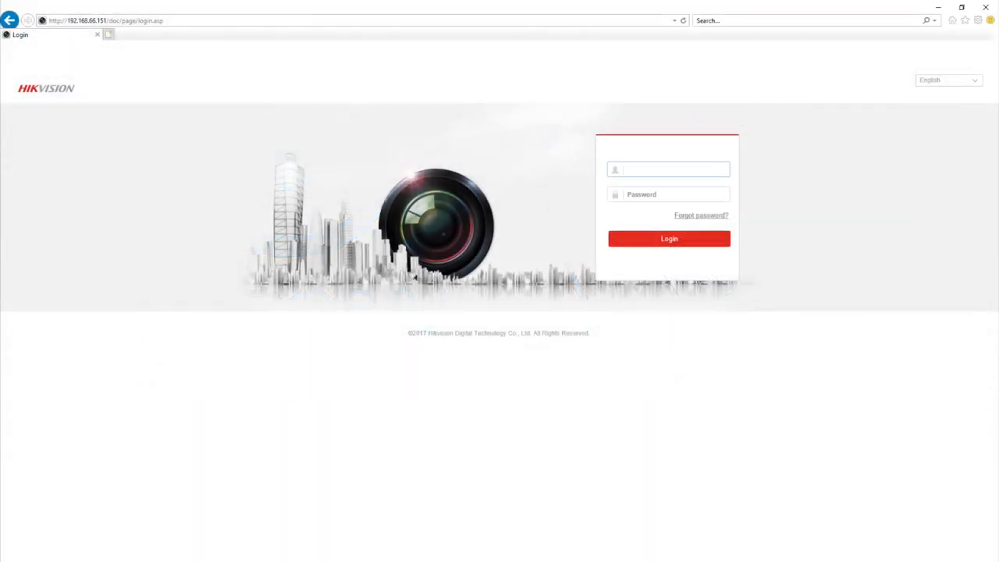
# Enter 'admin' as the user name on the Hikvision login page and move to the password.
pyautogui.click(671, 169)
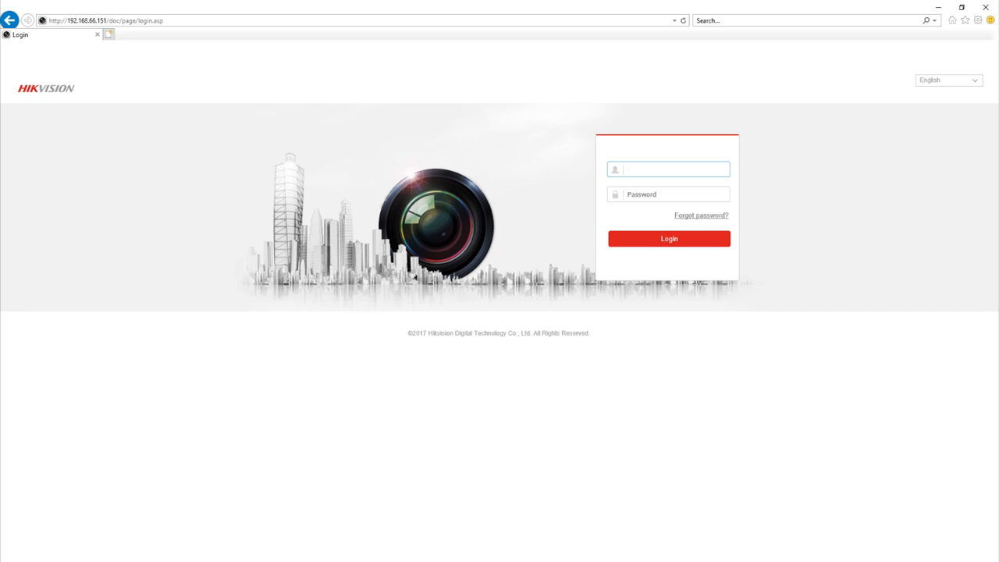
pyautogui.write('admin')
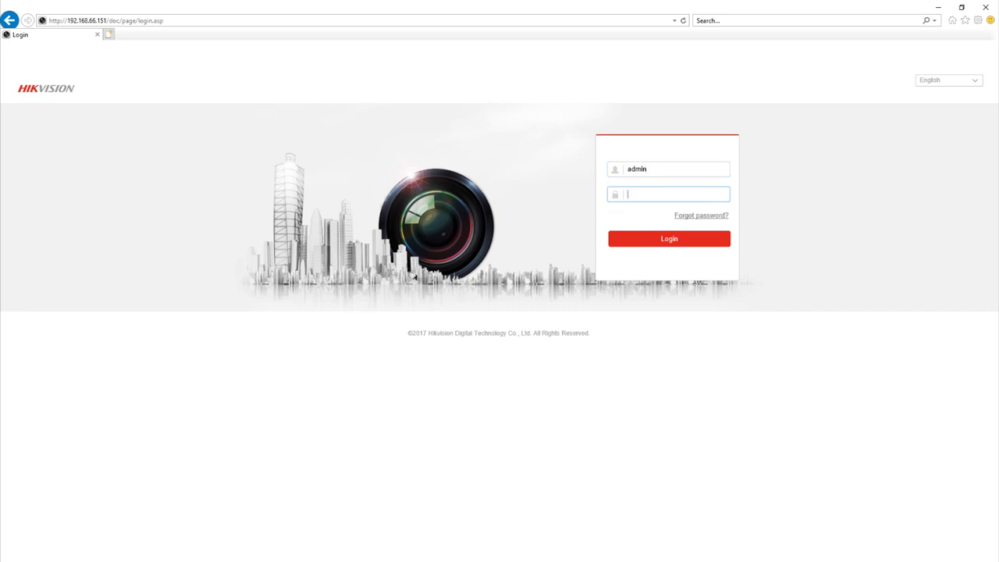
pyautogui.click(668, 238)
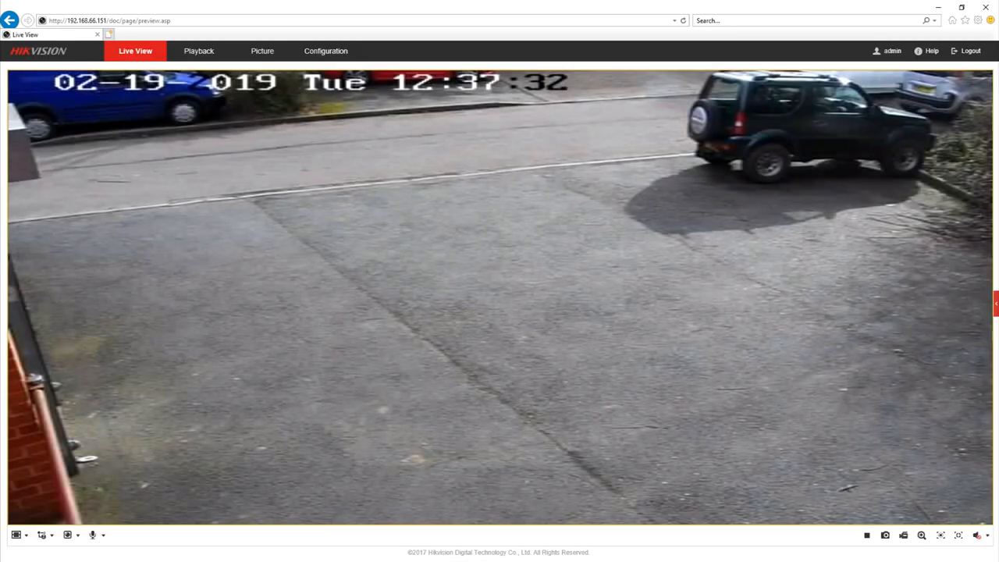
# Check under Configuration > System > Security that RTSP and web authentication are digest/basic.
pyautogui.click(325, 51)
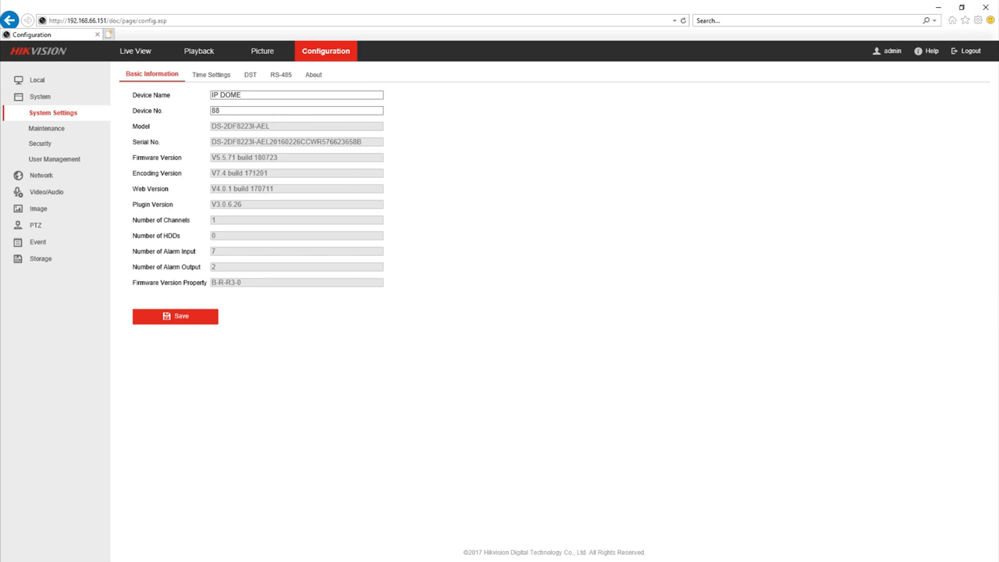
pyautogui.click(41, 143)
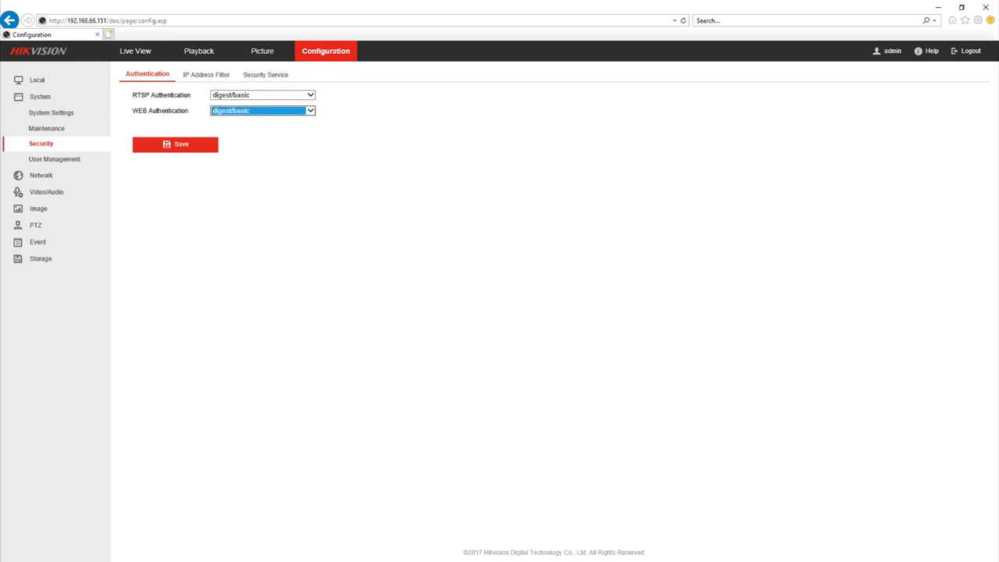
pyautogui.click(174, 144)
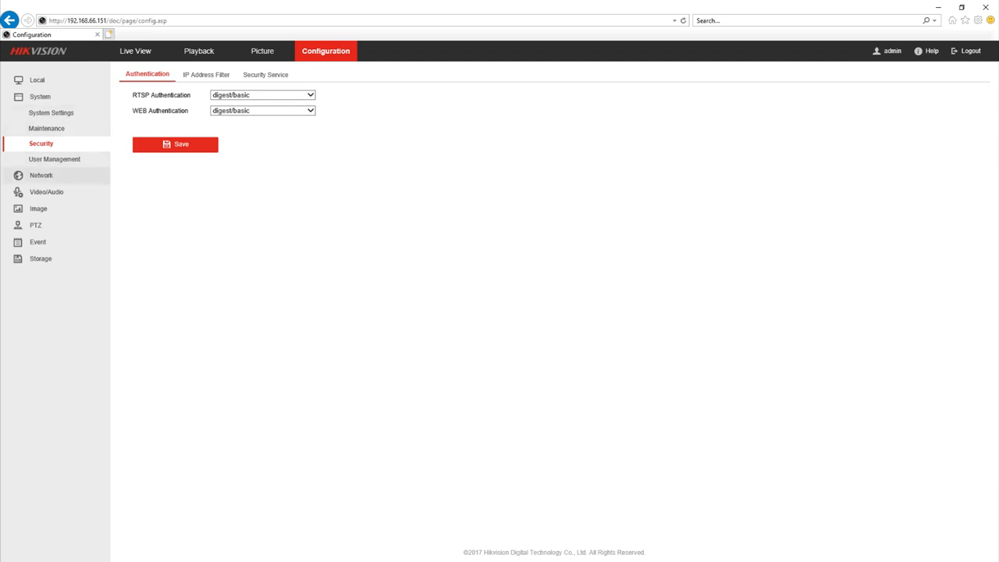
# Tick Enable Hikvision-CGI in Network > Advanced Settings > Integration Protocol, save, and dismiss the note.
pyautogui.click(40, 113)
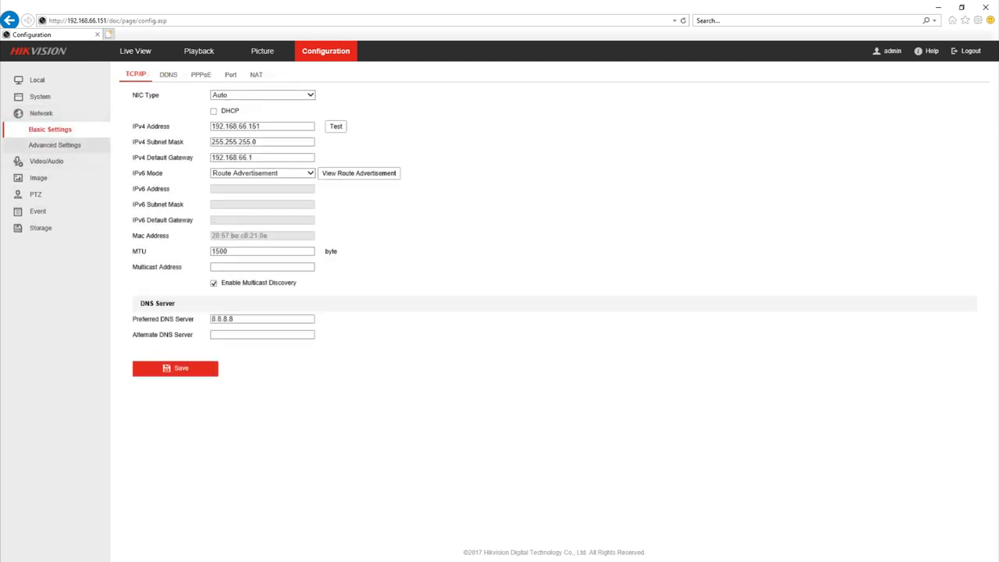
pyautogui.click(57, 144)
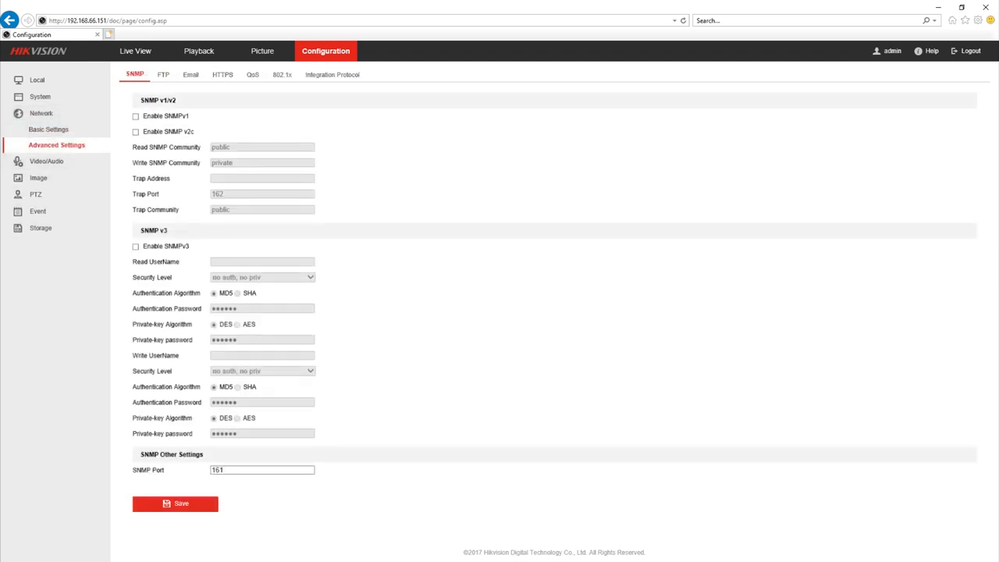
pyautogui.click(334, 74)
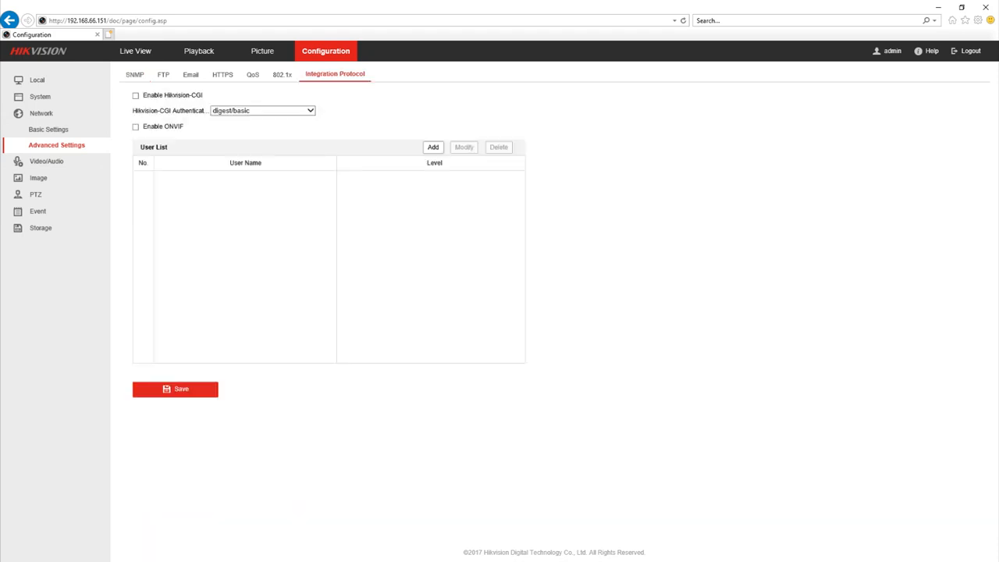
pyautogui.click(136, 95)
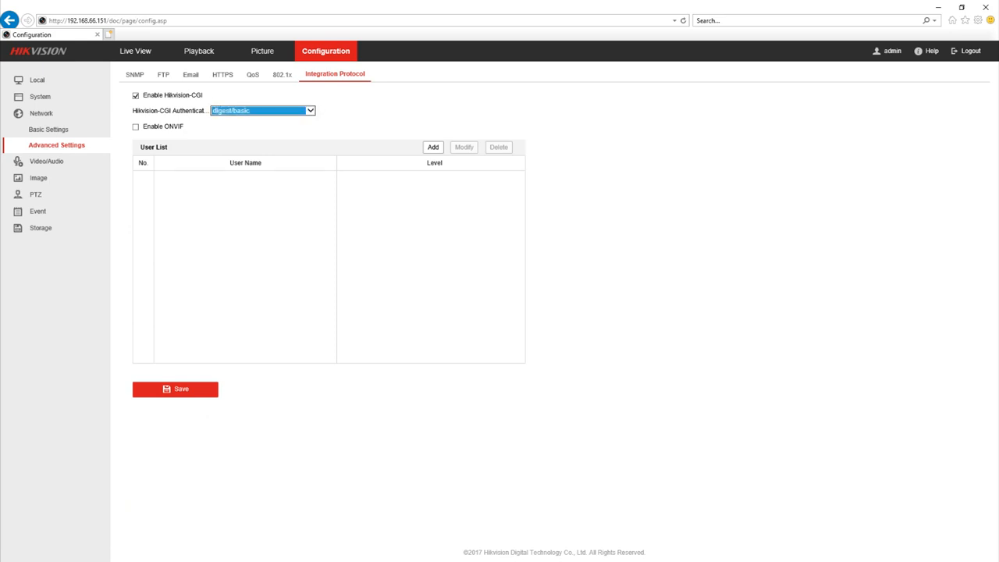
pyautogui.click(175, 389)
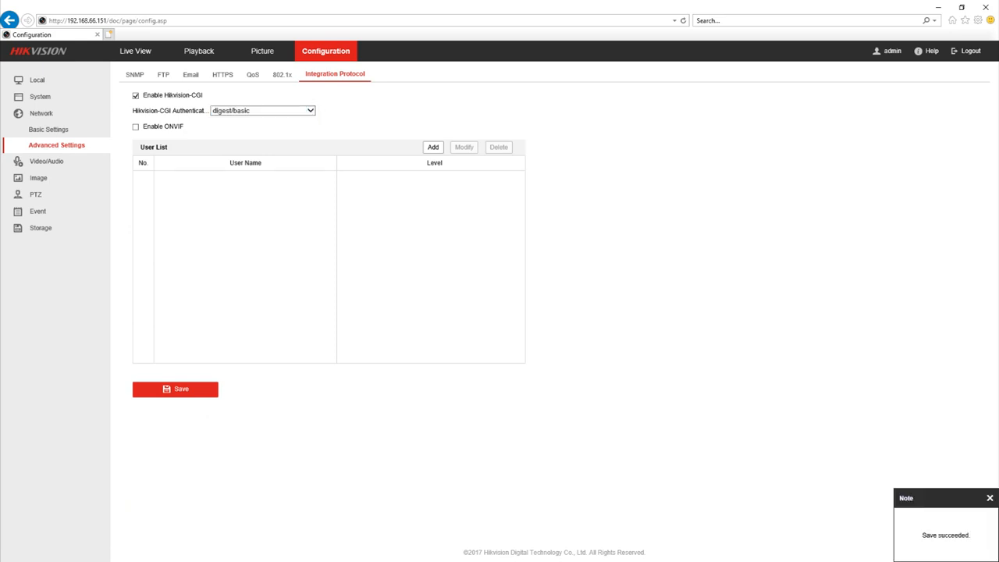
pyautogui.click(990, 498)
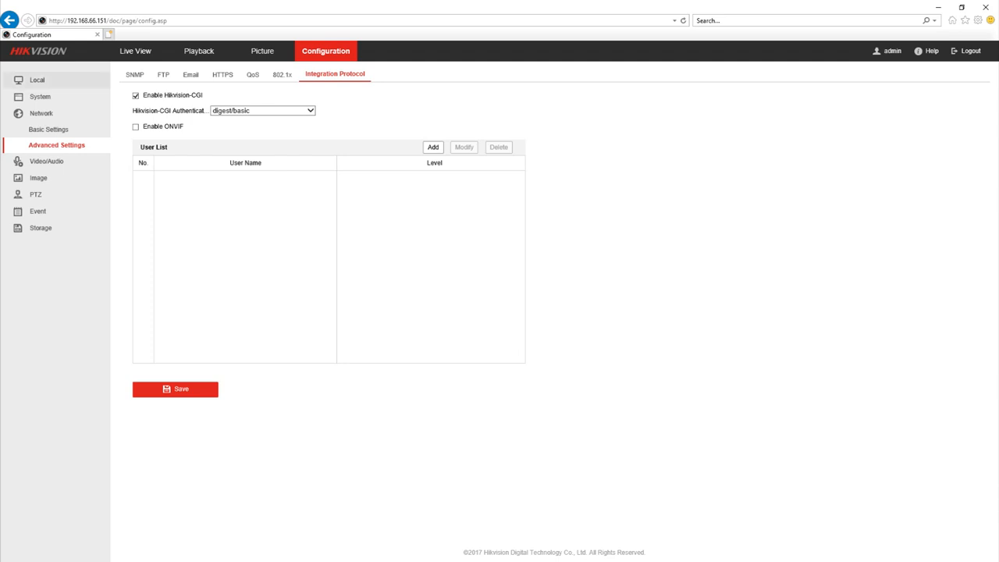
# View the System Settings and Maintenance pages, then switch to VLC media player.
pyautogui.click(40, 96)
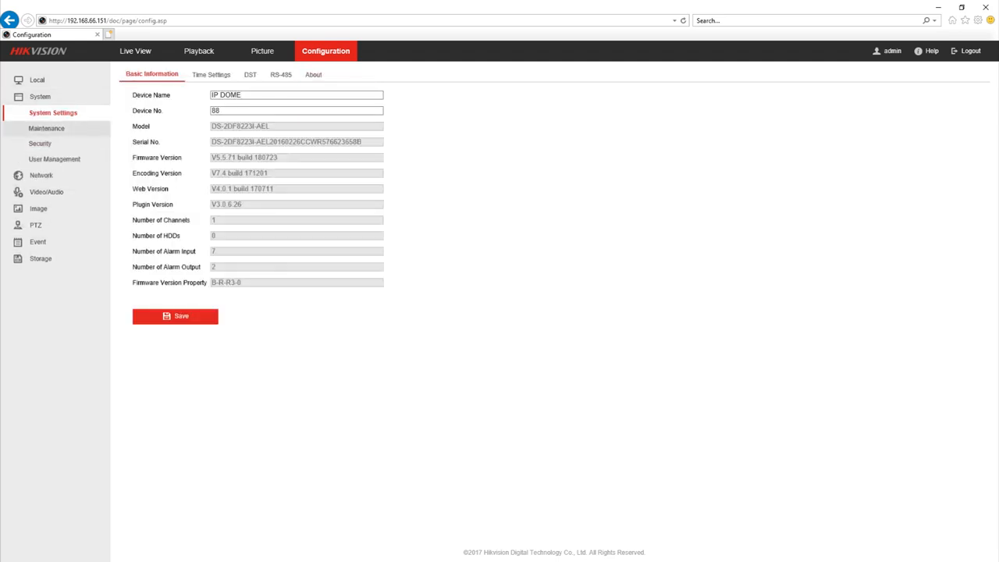
pyautogui.click(46, 128)
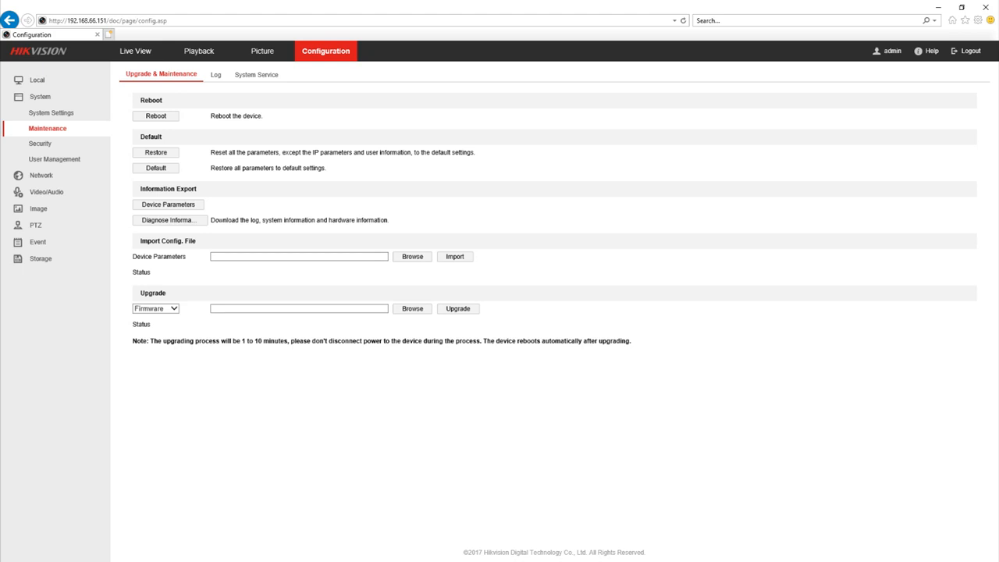
pyautogui.click(155, 116)
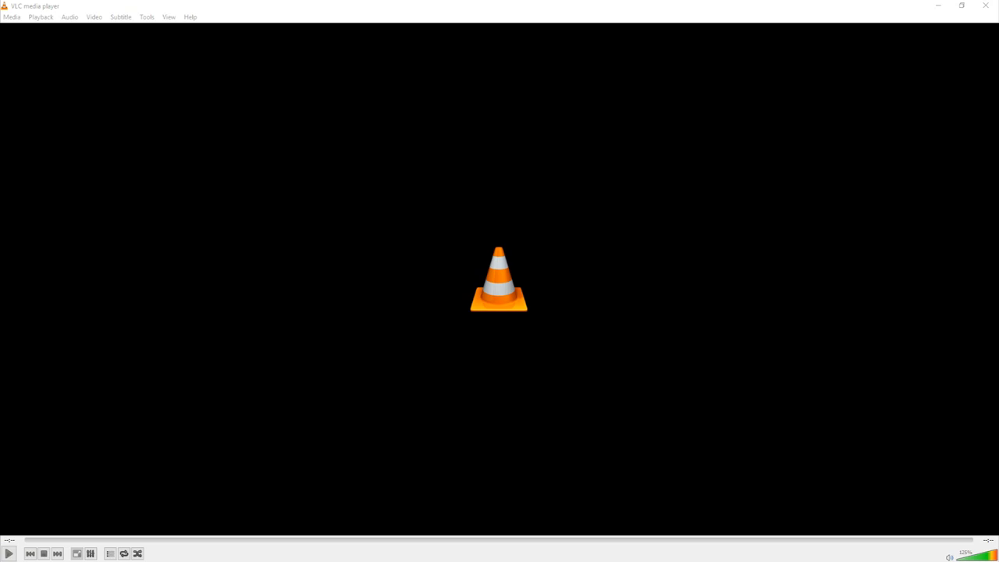
# Choose Media > Open Network Stream for the camera's channel 101 RTSP address.
pyautogui.click(12, 16)
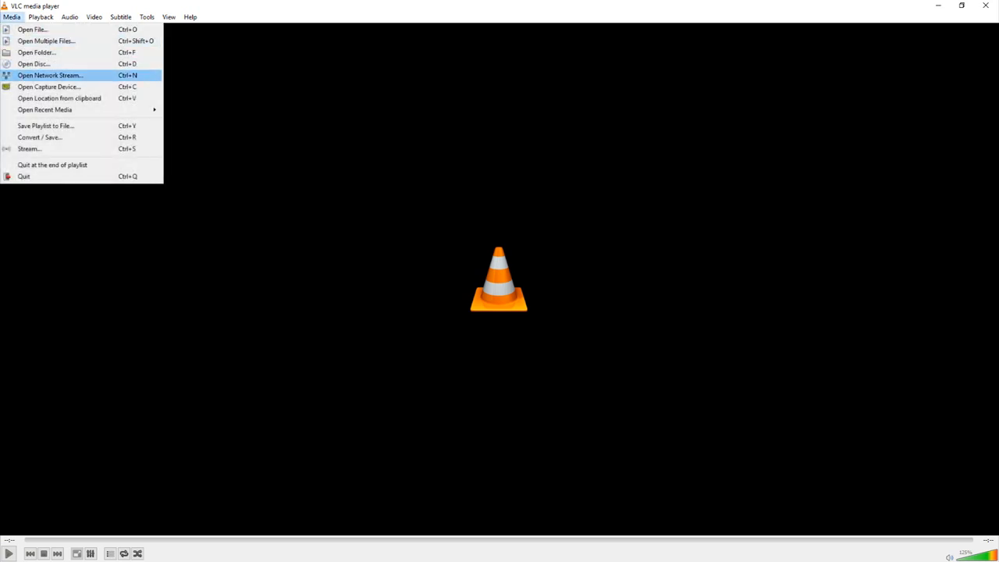
pyautogui.click(50, 75)
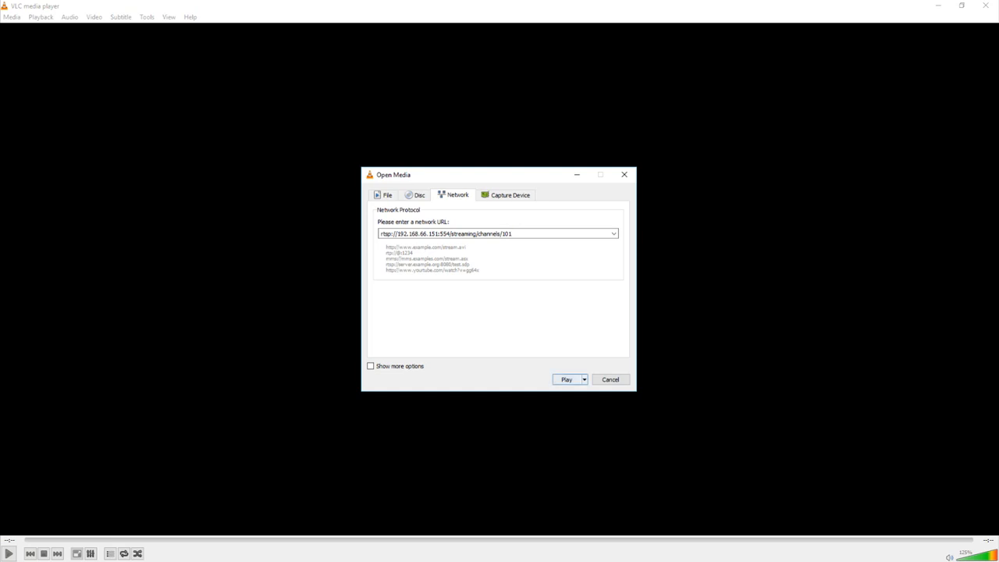
# Play the channel 101 RTSP stream of the car park.
pyautogui.click(11, 16)
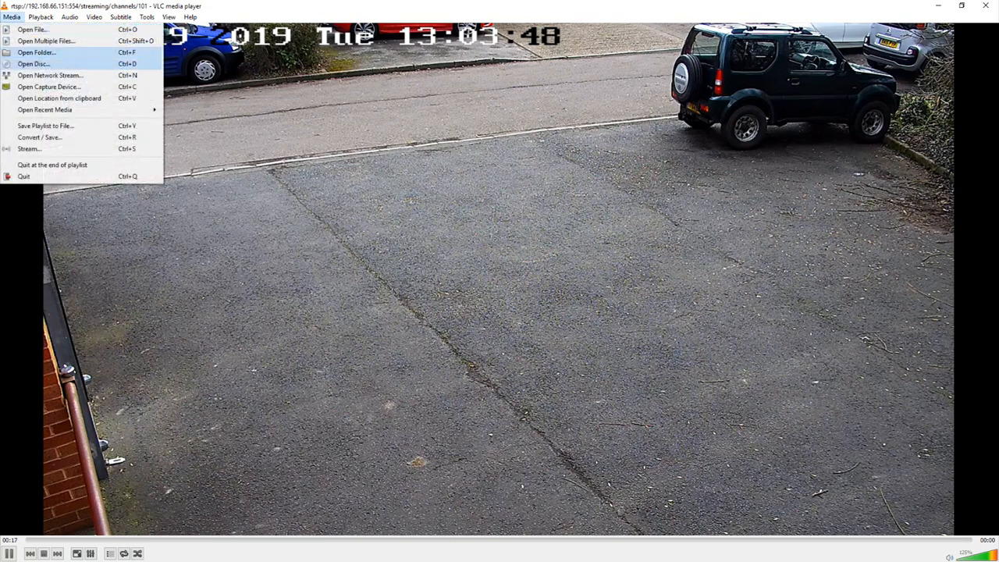
# Change the stream URL to channel 102, play it, and authenticate as admin.
pyautogui.click(50, 75)
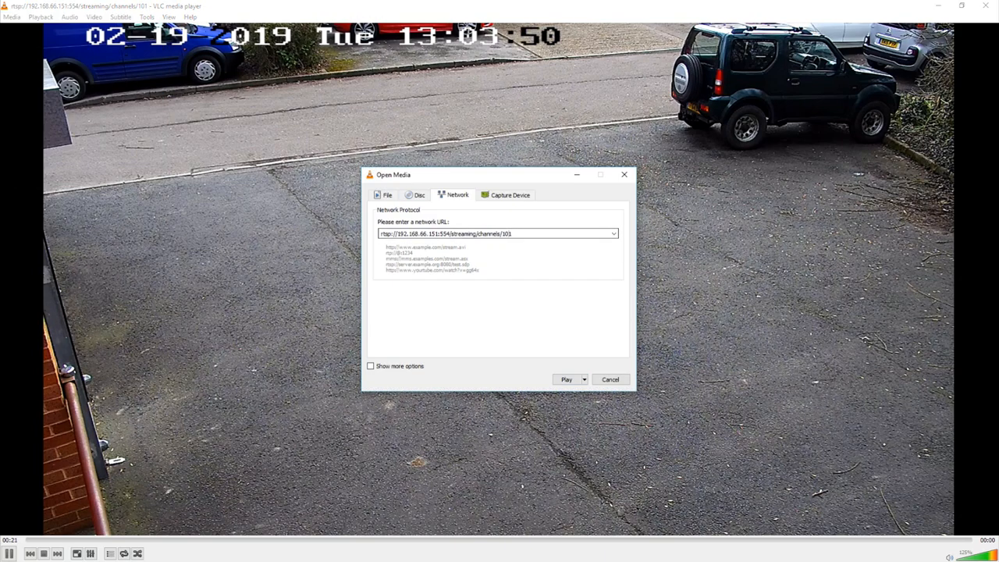
pyautogui.write('2')
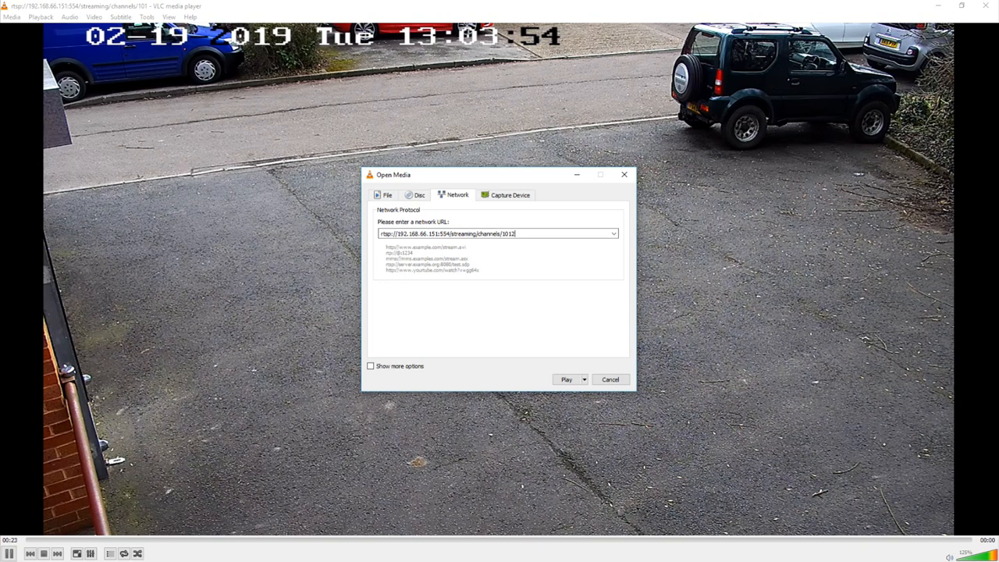
pyautogui.press('BackSpace')
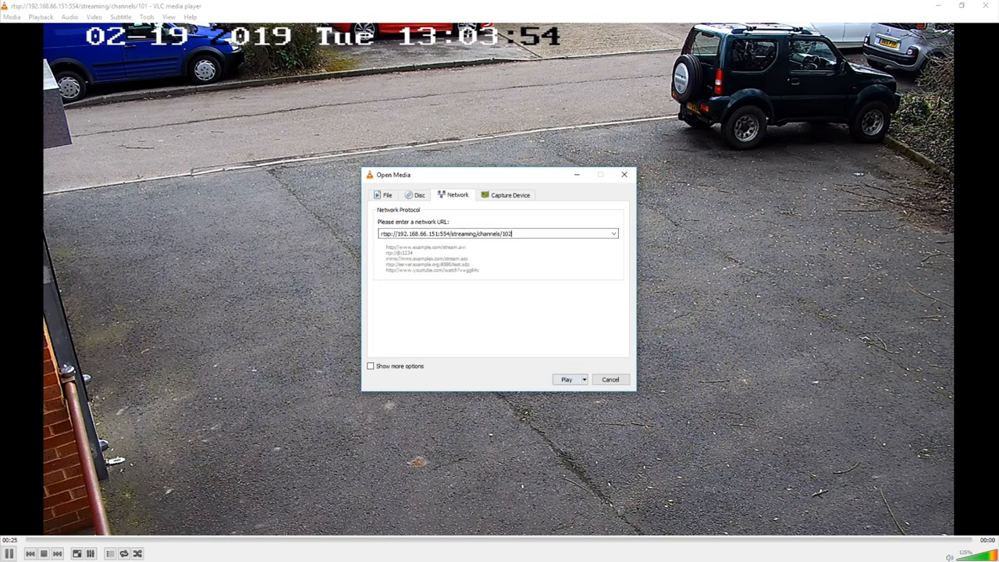
pyautogui.click(566, 378)
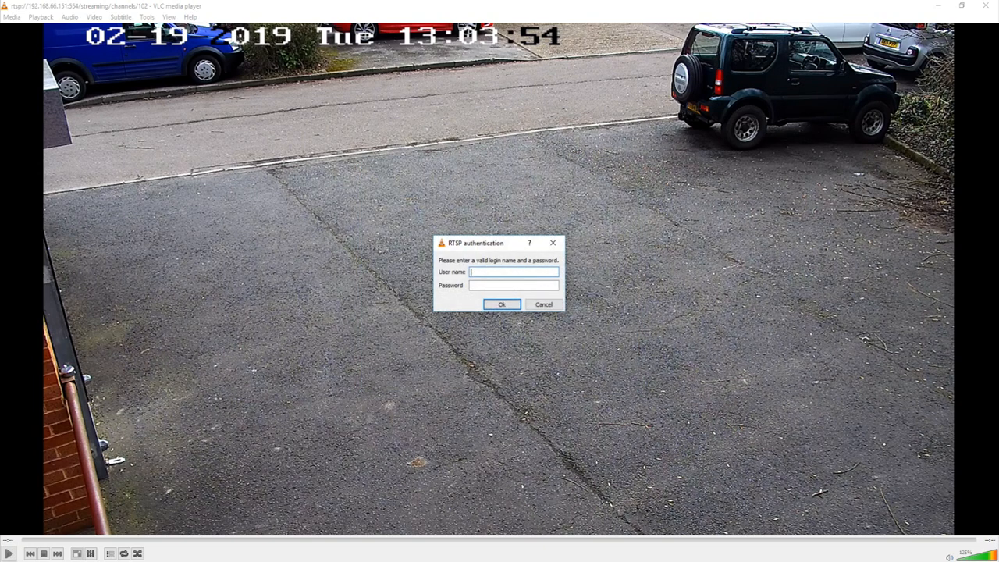
pyautogui.write('admin')
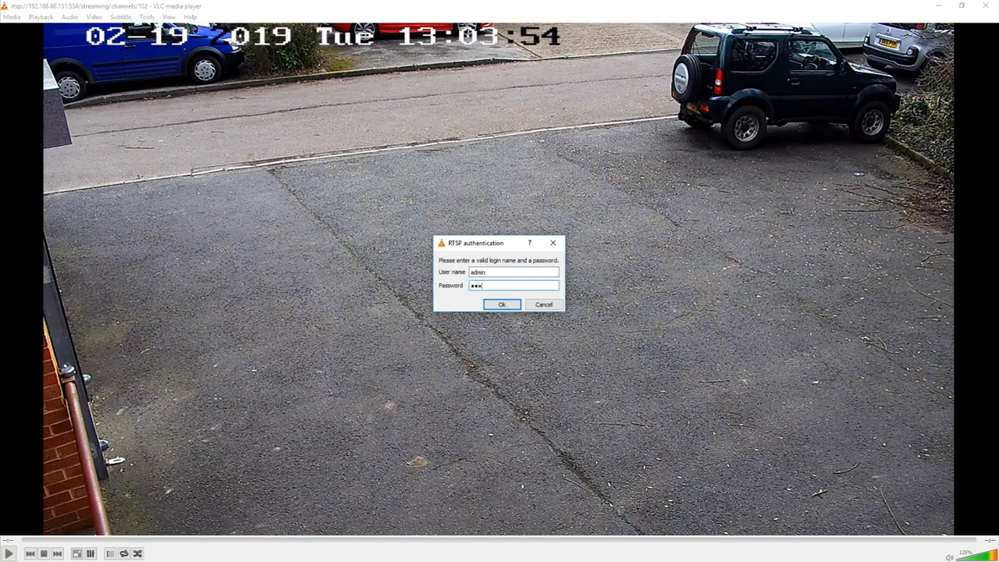
pyautogui.click(502, 304)
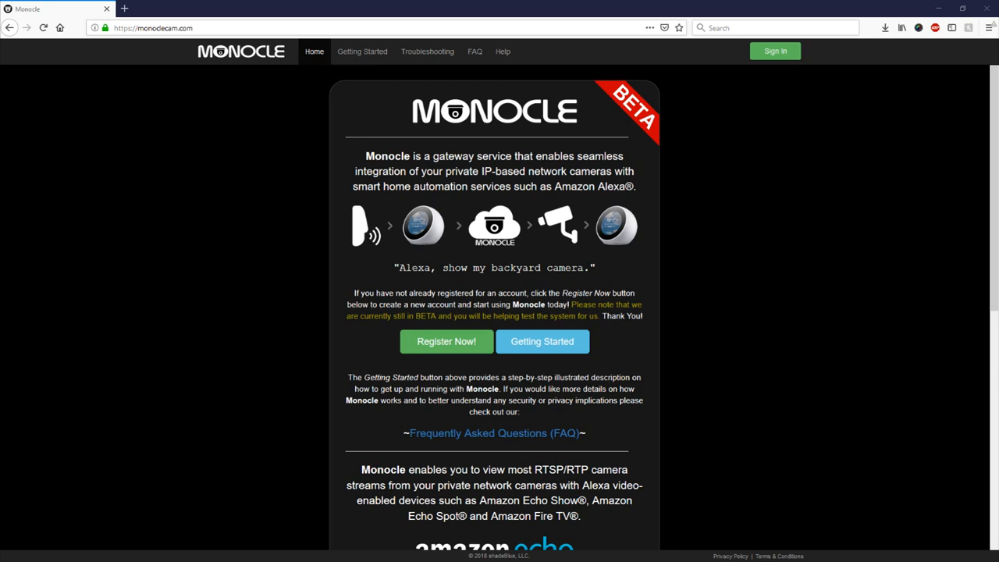
# Fill in Monocle's registration form with the info@ email, pass reCAPTCHA, and create the account.
pyautogui.click(774, 51)
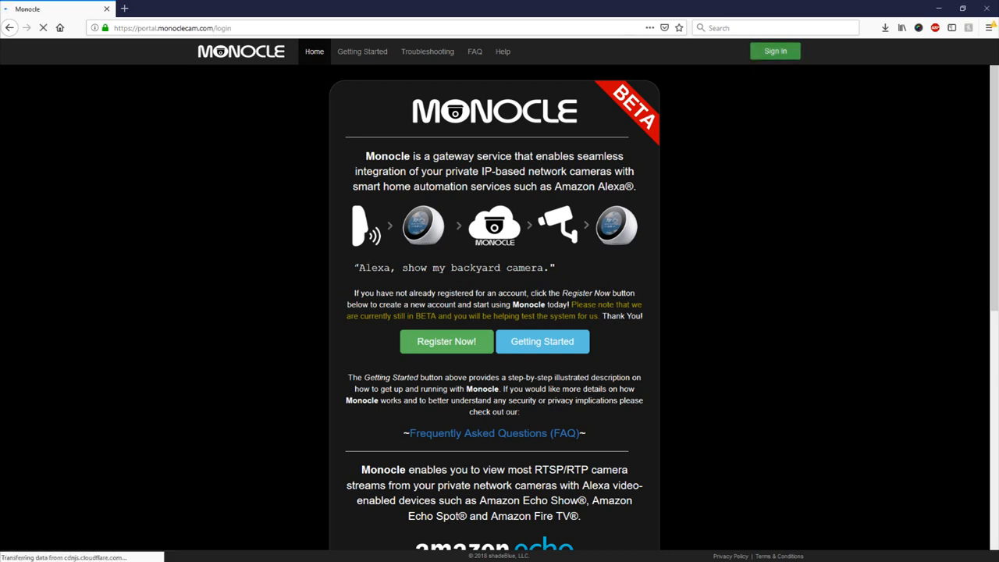
pyautogui.click(446, 341)
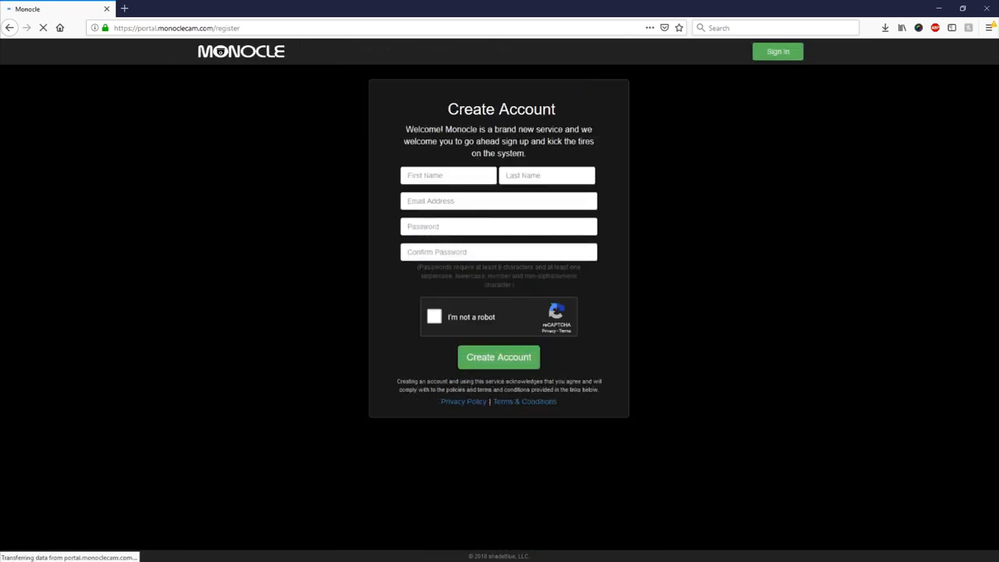
pyautogui.click(448, 175)
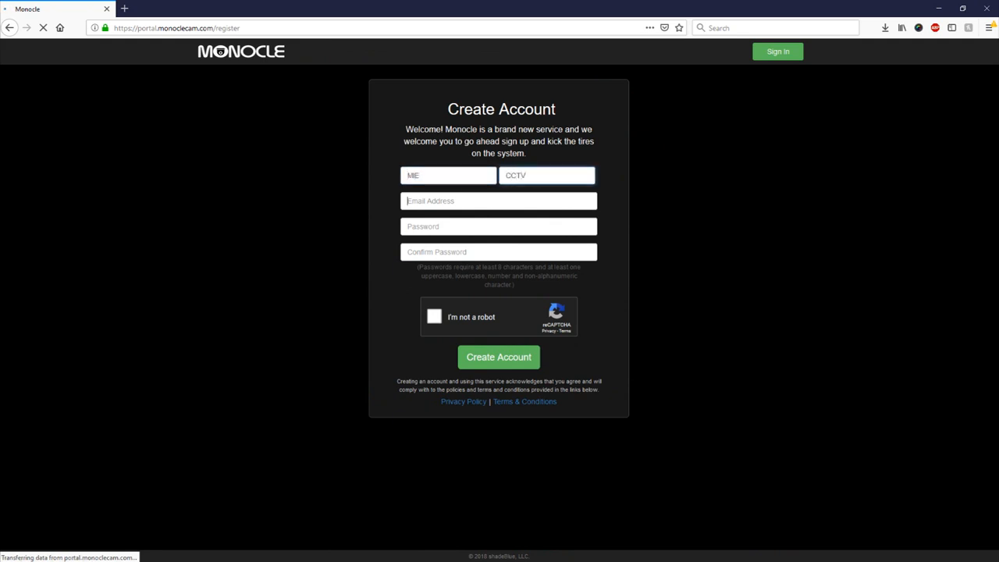
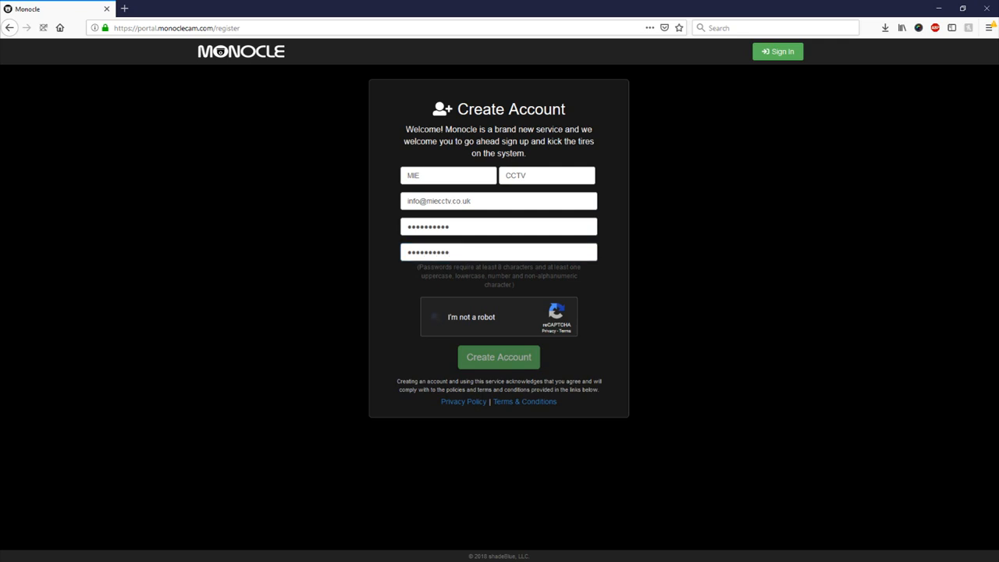
pyautogui.click(435, 317)
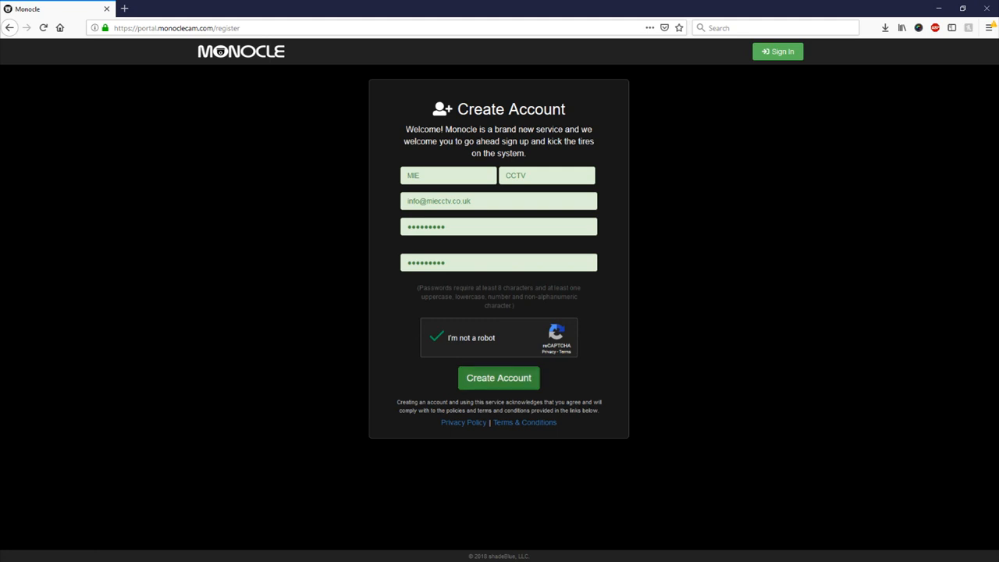
pyautogui.click(498, 377)
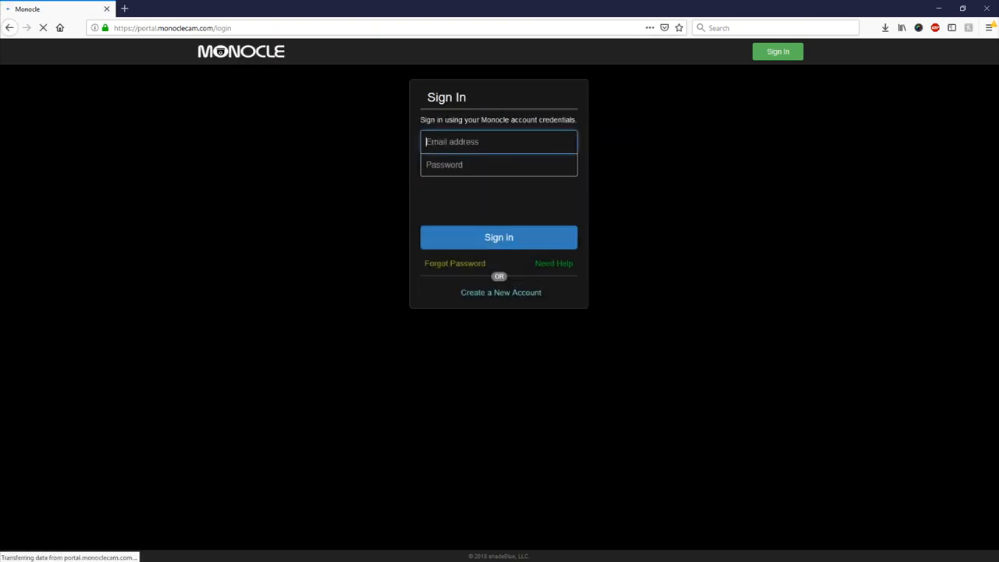
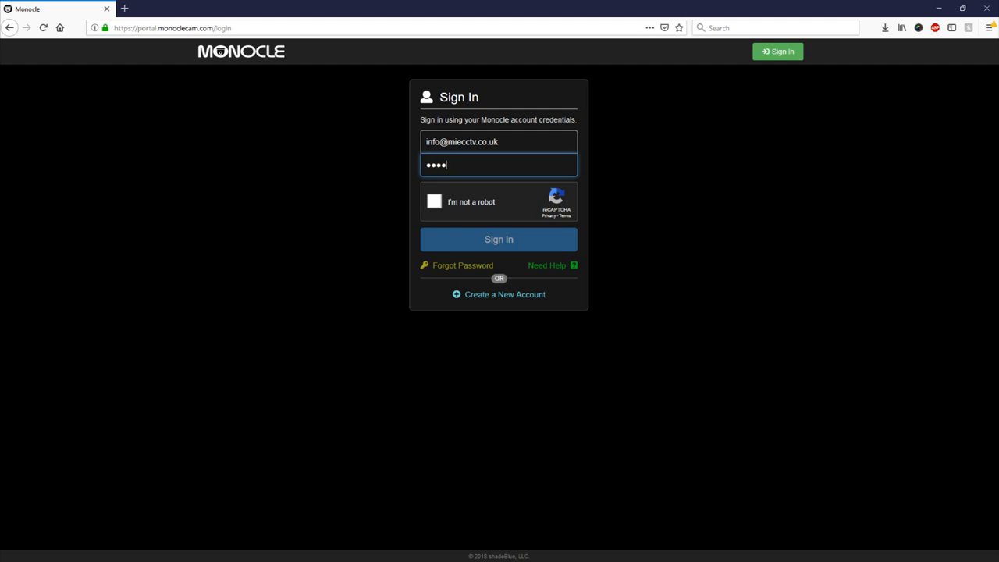
pyautogui.write('••••••••')
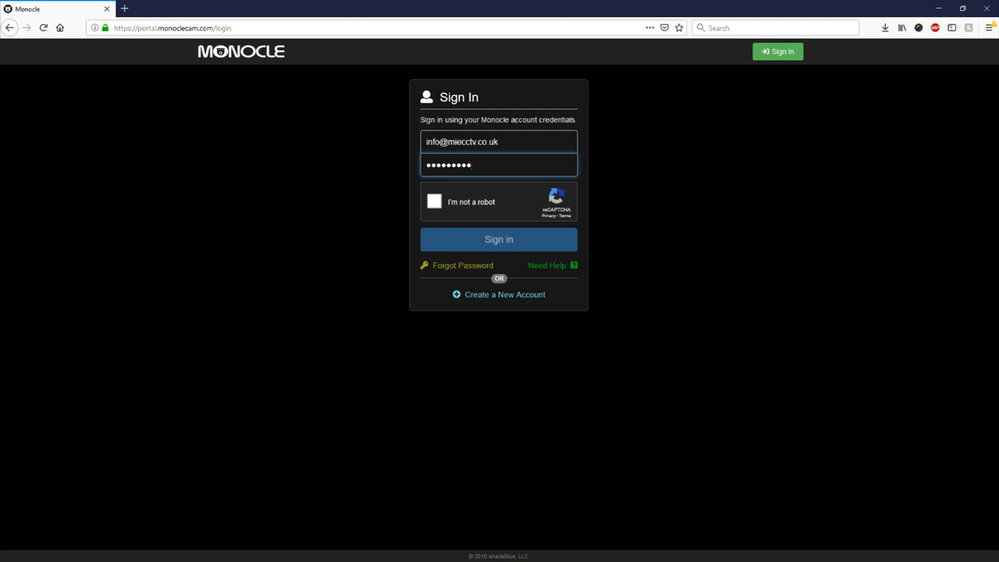
pyautogui.click(434, 201)
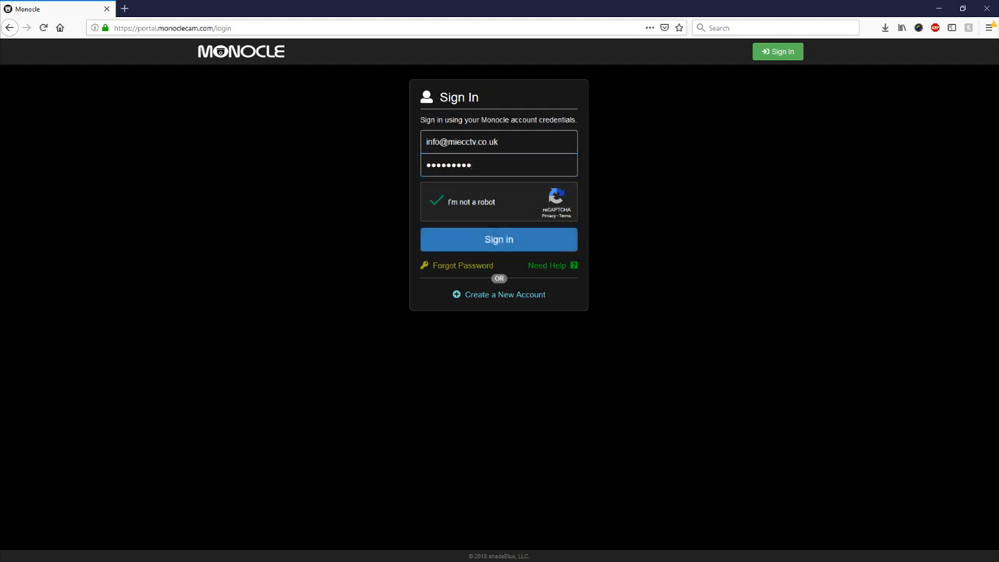
pyautogui.click(498, 239)
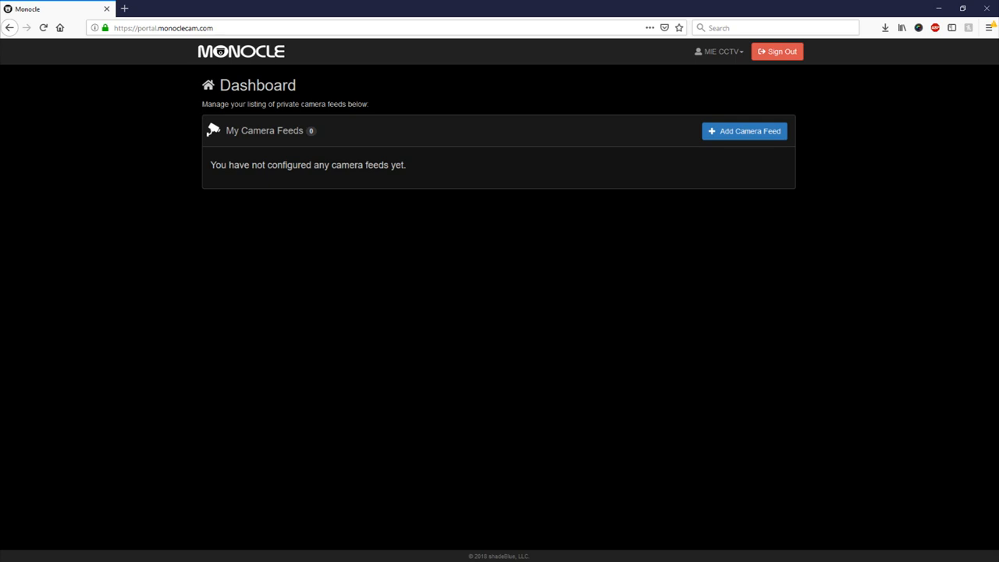
# Add feed 'Office': 'Office PTZ Camera', Hikvision DS-2DF8223I-AEL, rtsp://192.168.66.151:554/streaming/channels/101.
pyautogui.click(744, 131)
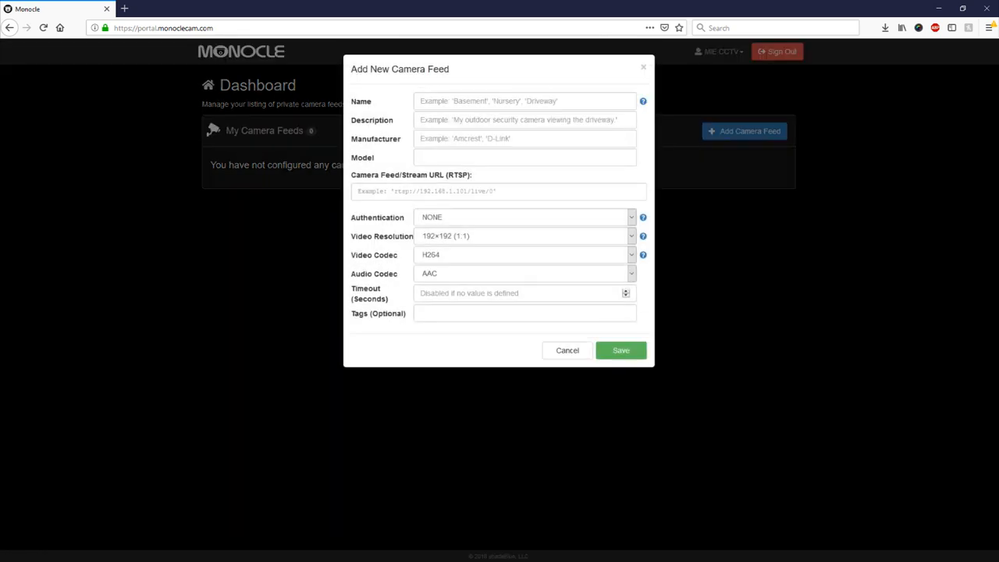
pyautogui.write('Office')
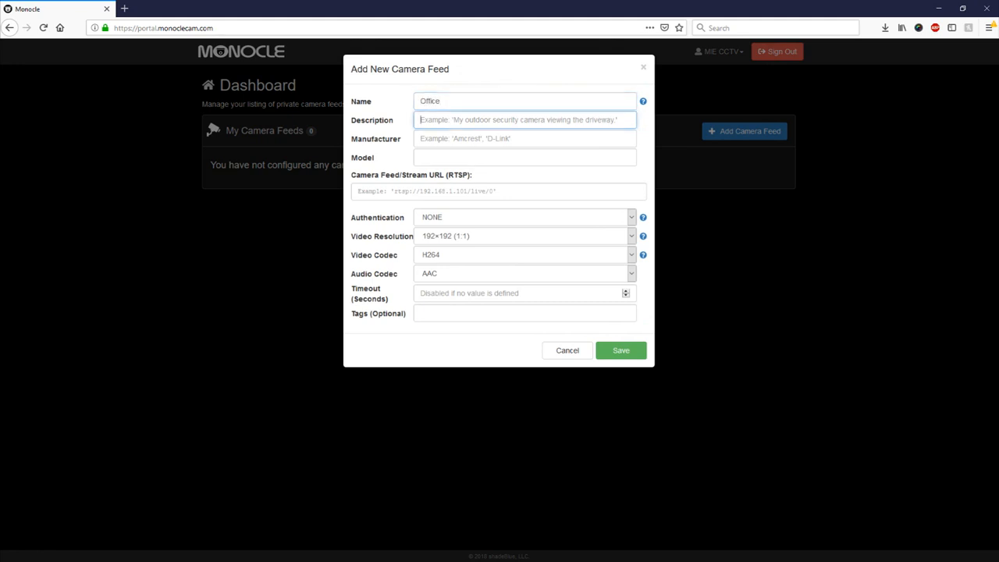
pyautogui.write('Office P')
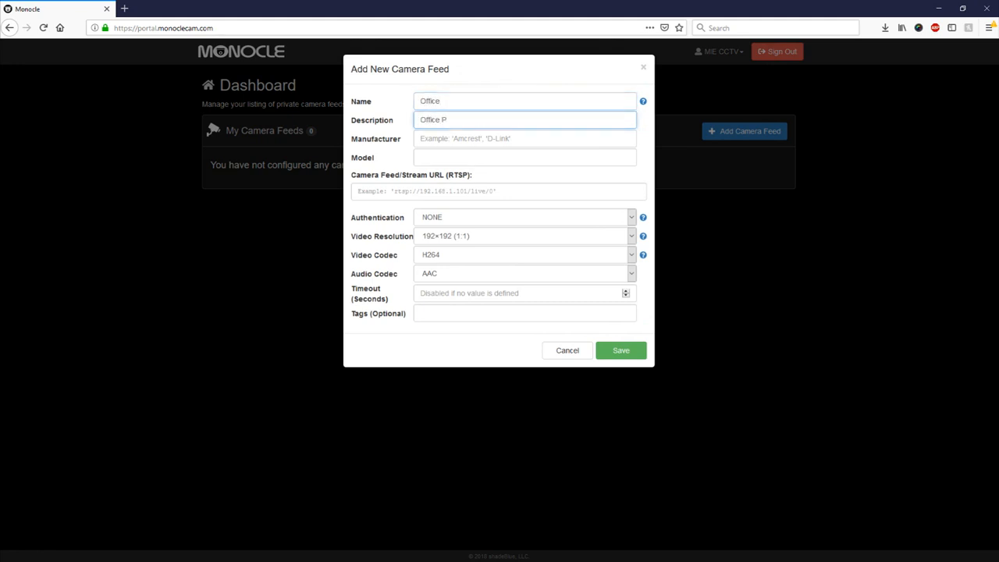
pyautogui.write('TZ Camera')
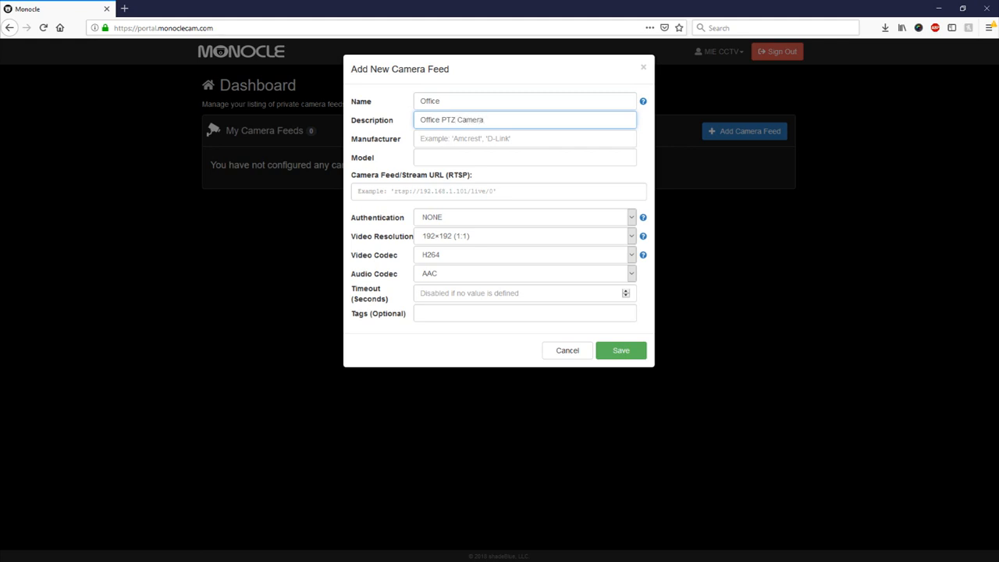
pyautogui.write('Hikvision')
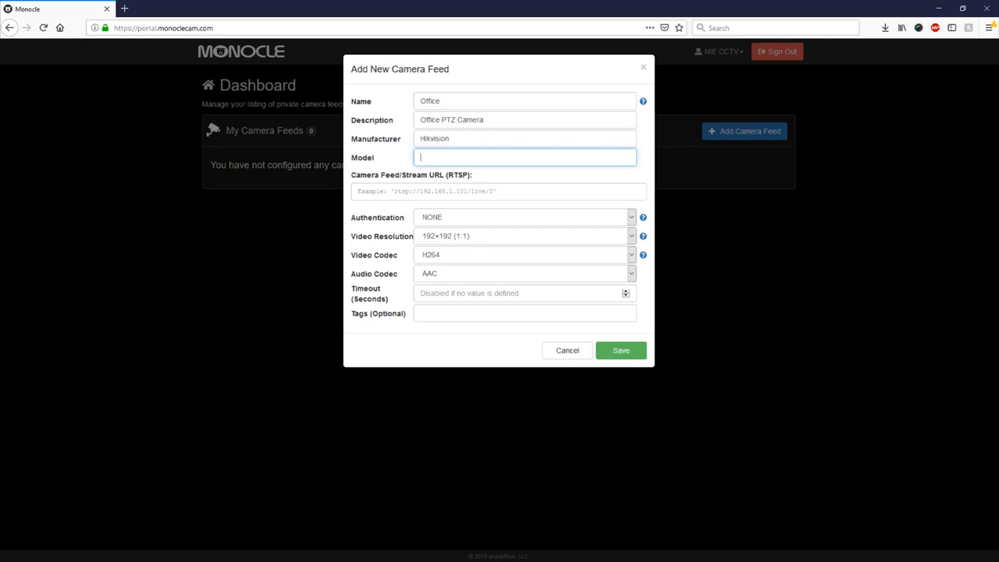
pyautogui.write('DS-2DF8223I-AEL')
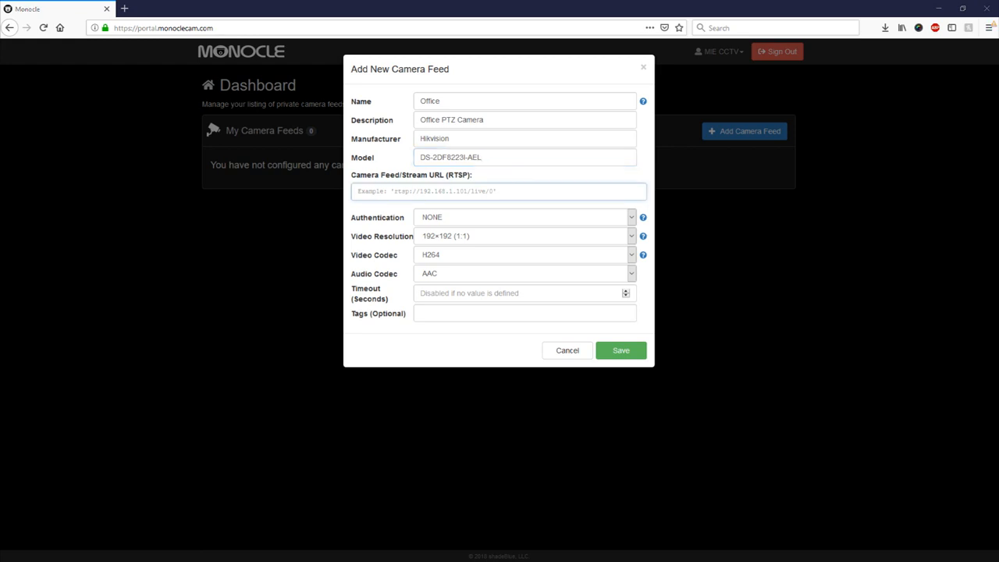
pyautogui.click(498, 191)
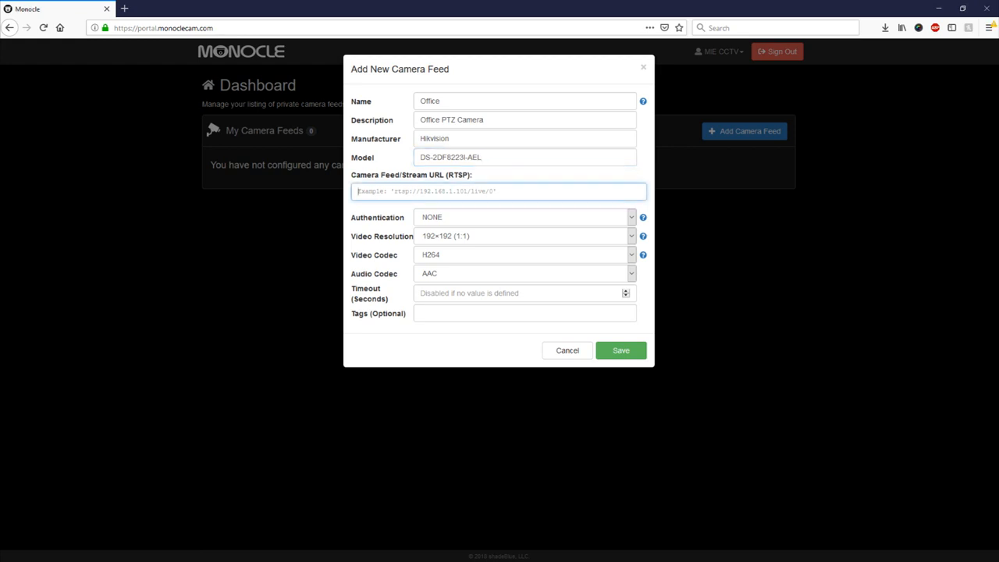
pyautogui.write('rtsp://192.168.66.151:554/streaming/channels/101')
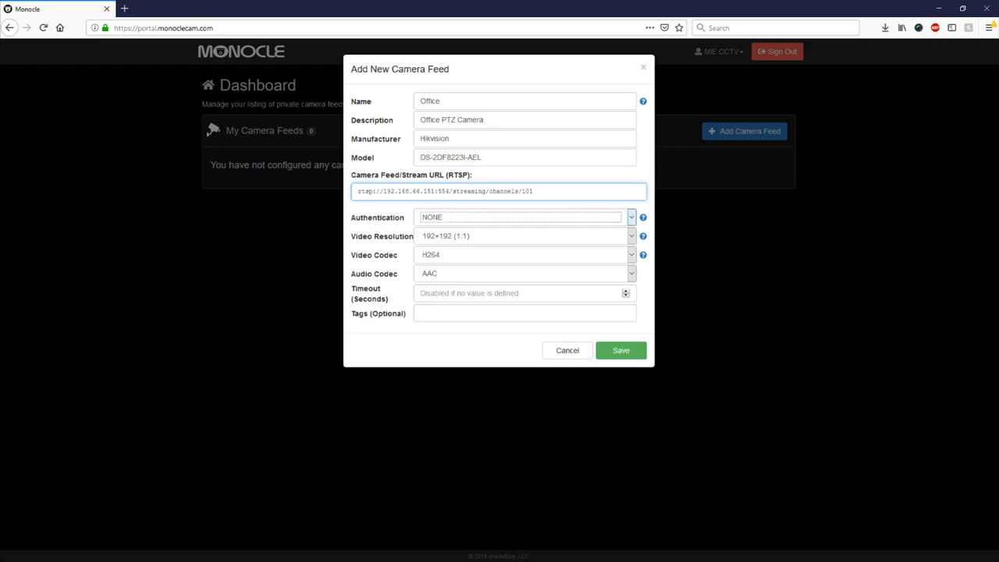
# Set the Office feed to BASIC authentication with username admin, and 1920x1080 video resolution.
pyautogui.click(630, 217)
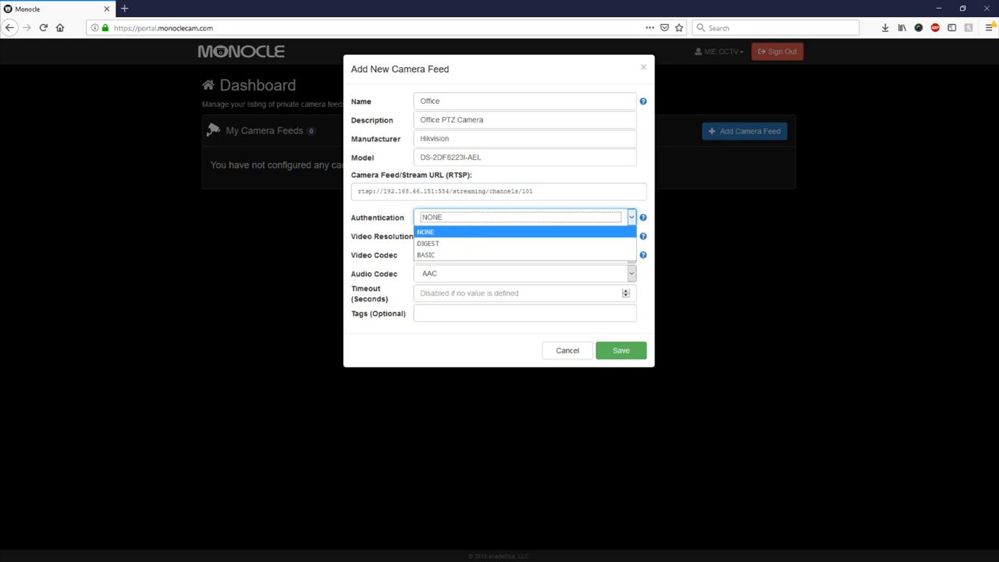
pyautogui.click(427, 255)
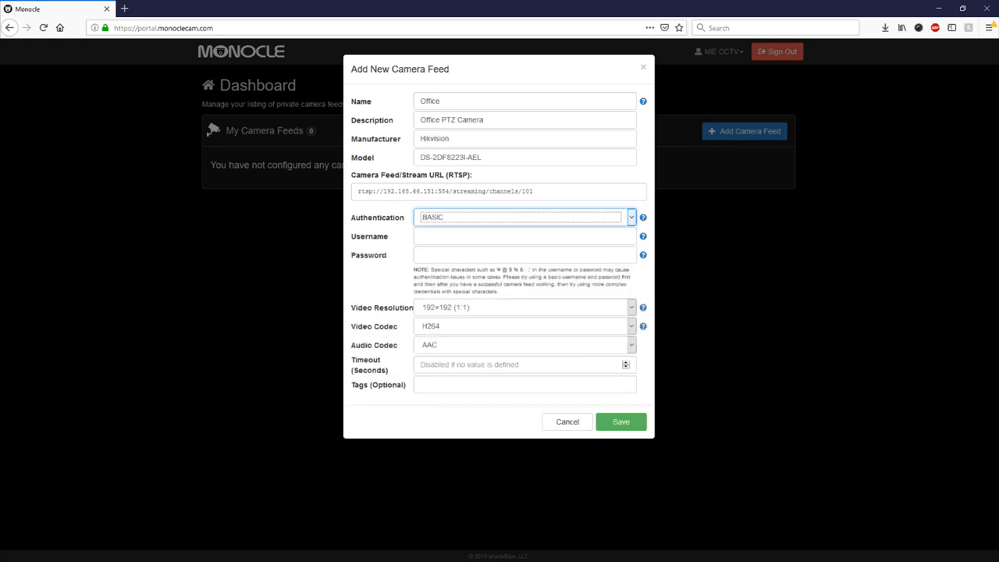
pyautogui.write('a')
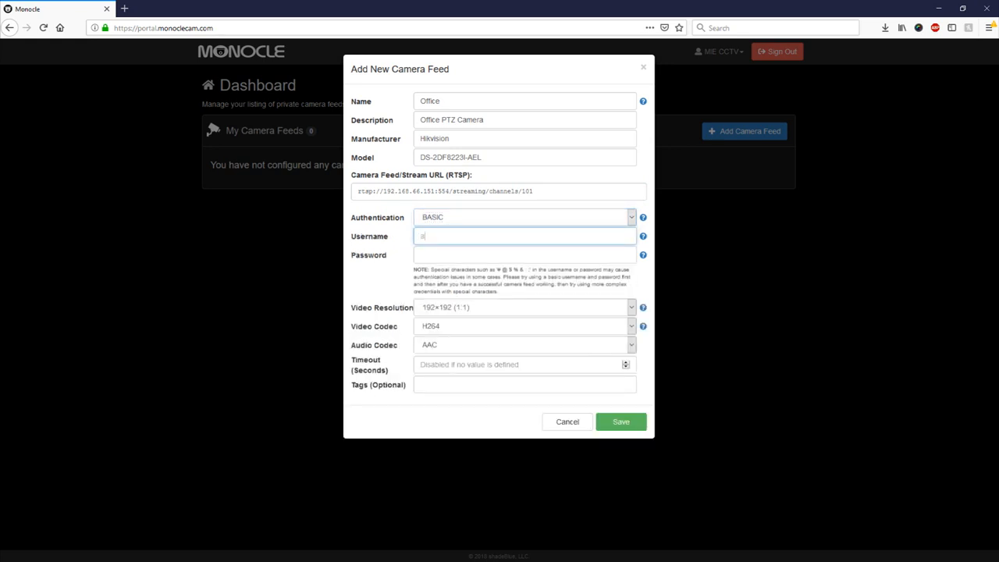
pyautogui.write('admin')
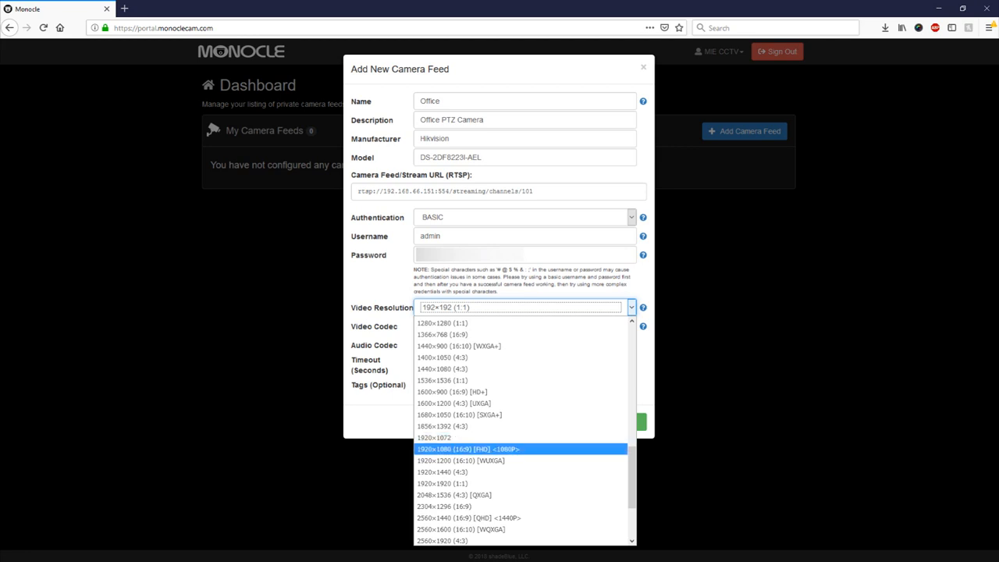
pyautogui.click(467, 448)
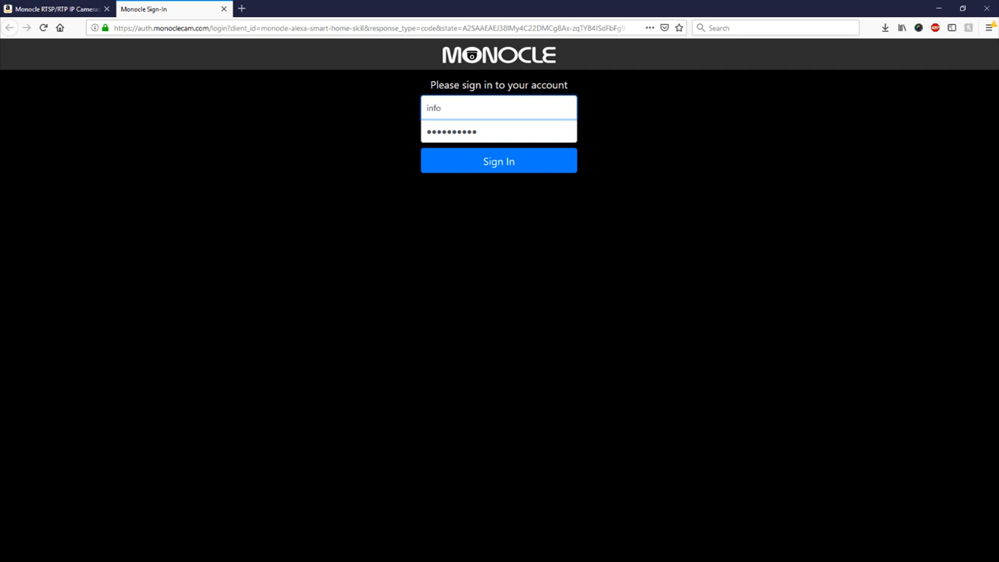
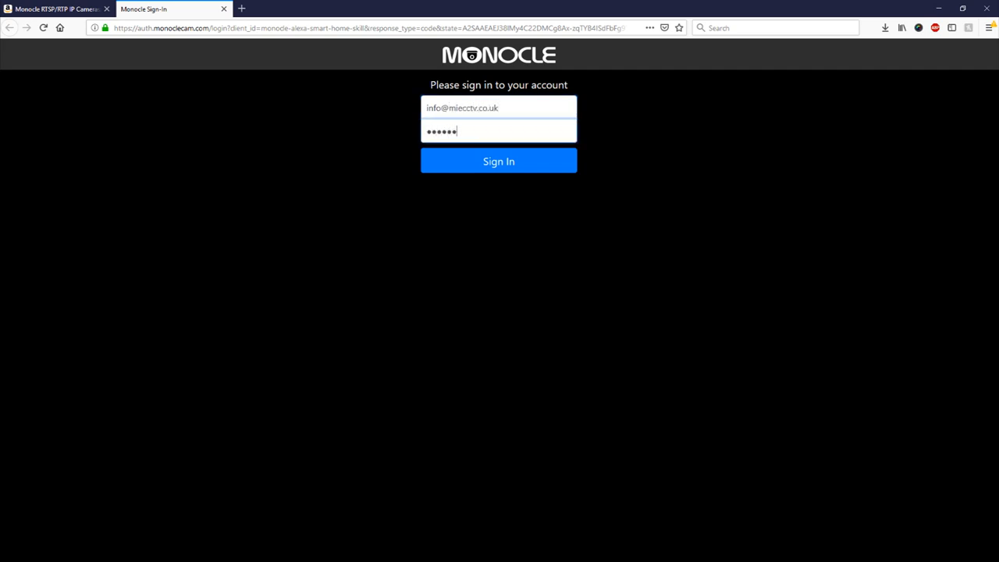
pyautogui.click(499, 161)
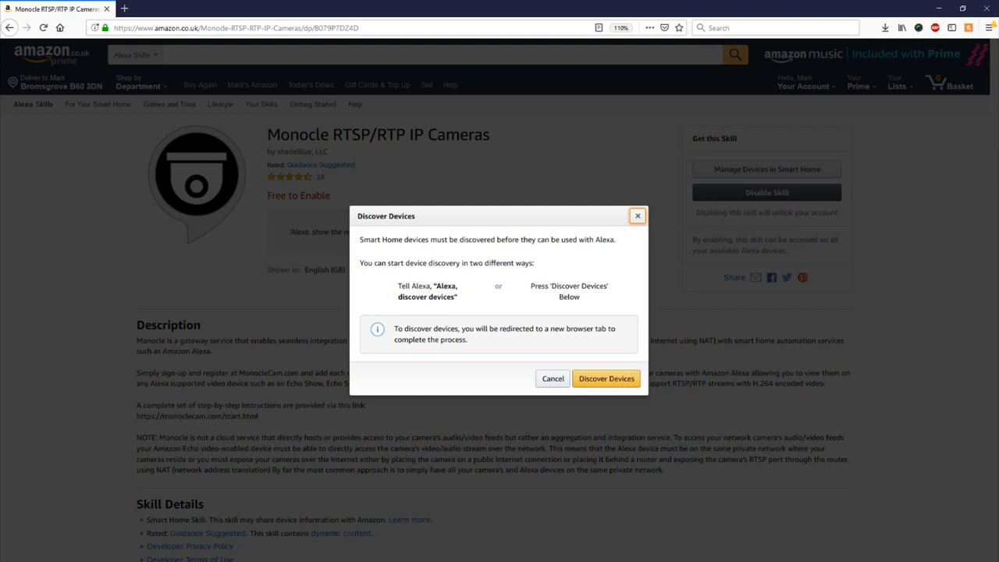
# Run Alexa device discovery to find the Office PTZ Camera.
pyautogui.click(606, 379)
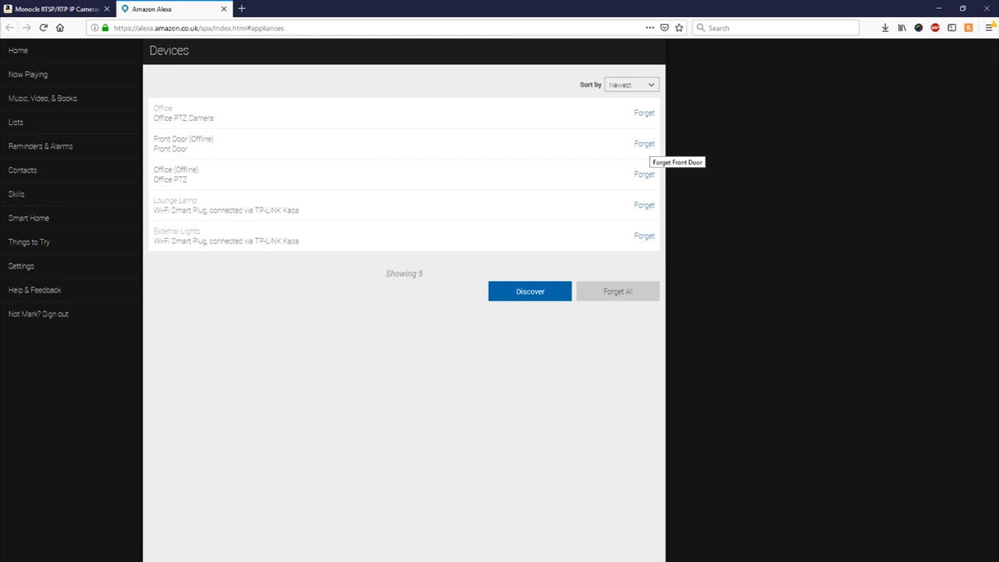
# Forget the offline Front Door and old Office PTZ devices, then dismiss the success notice.
pyautogui.click(644, 143)
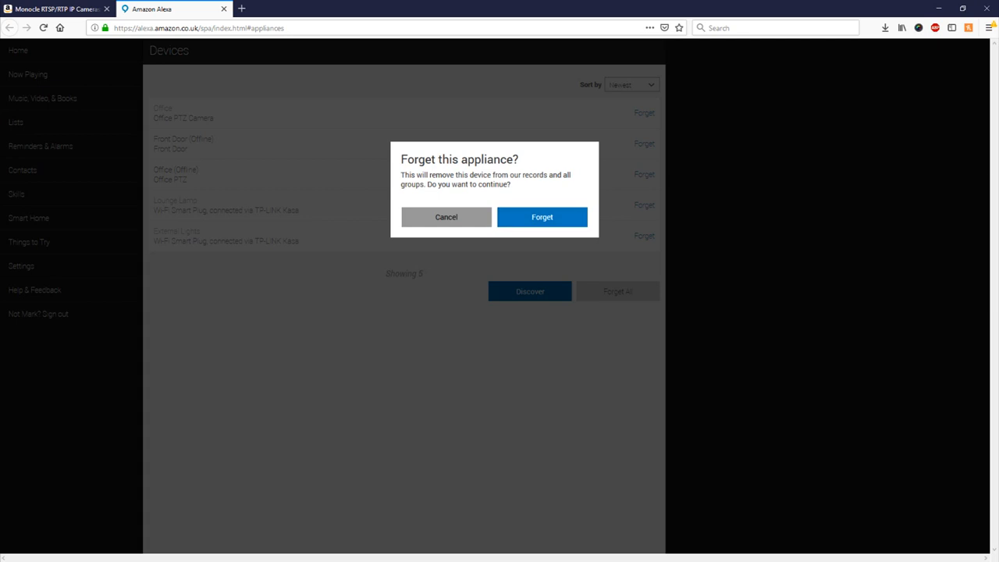
pyautogui.click(542, 217)
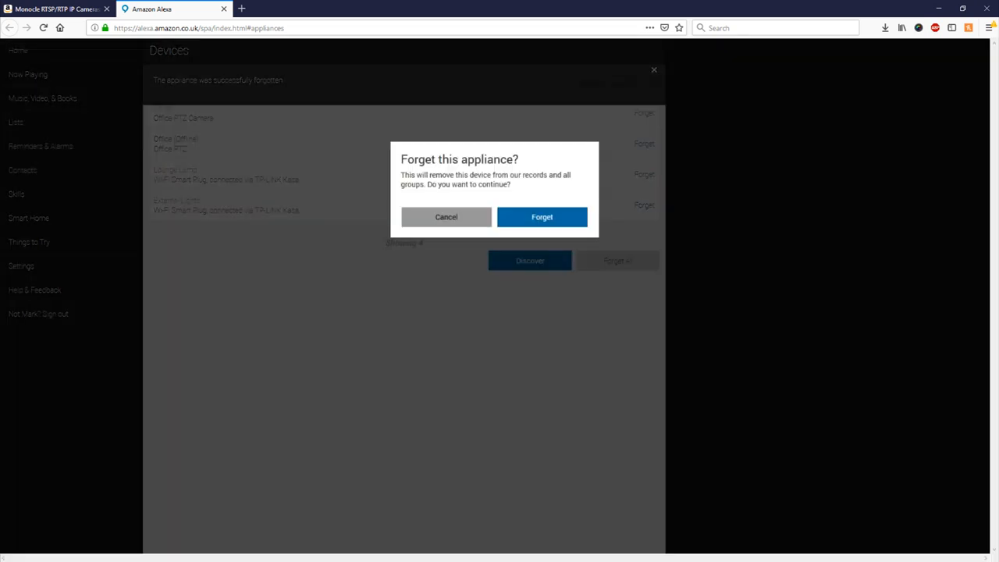
pyautogui.click(542, 217)
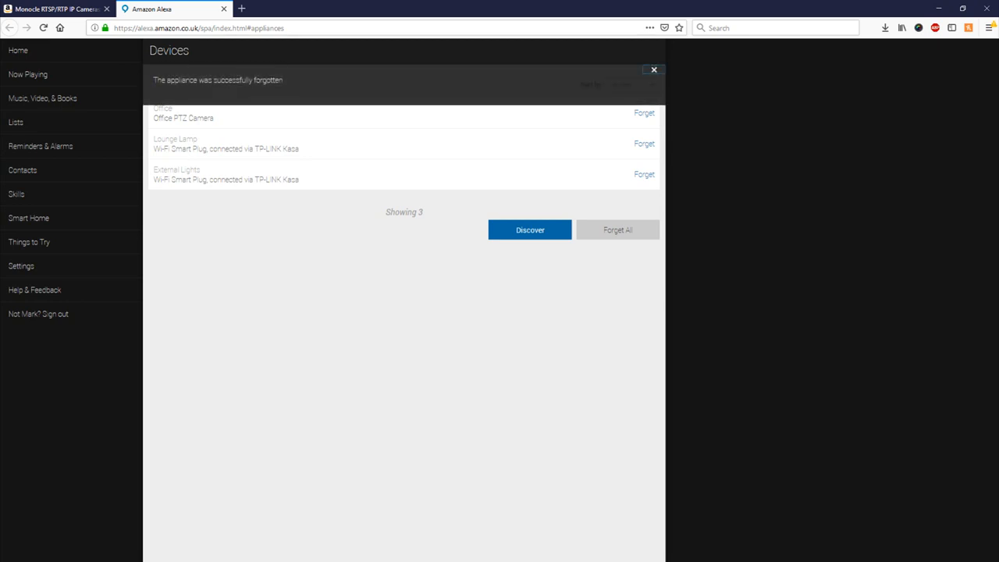
pyautogui.click(654, 70)
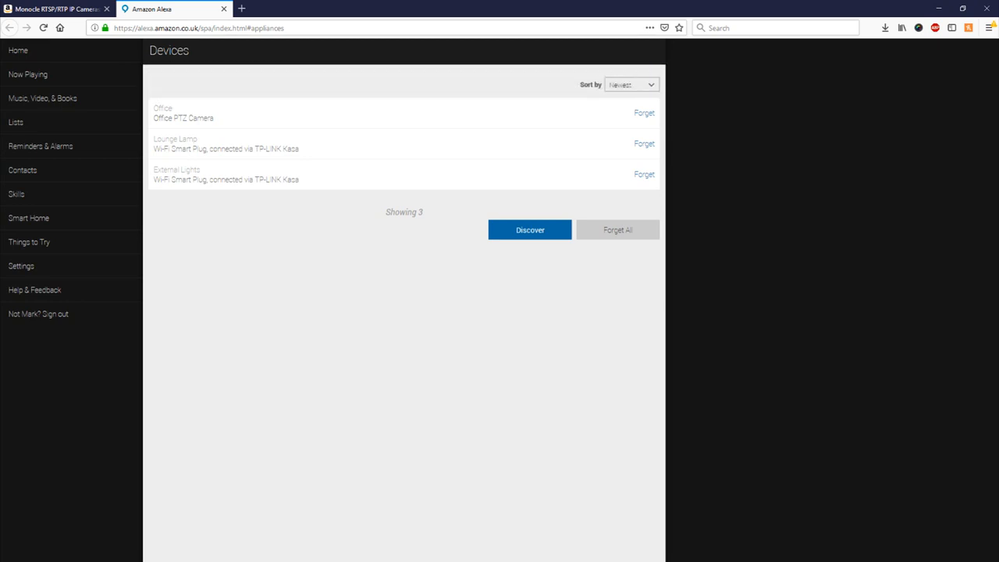